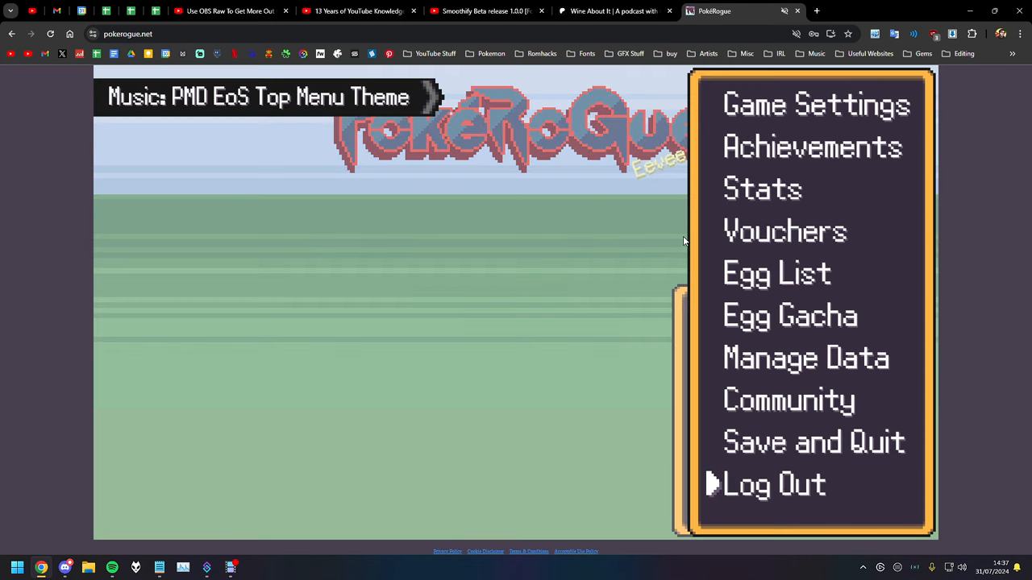
Step: Close PokéRogue's Game Settings/Log Out menu to show Continue, New Game and Load Game
left_click(806, 357)
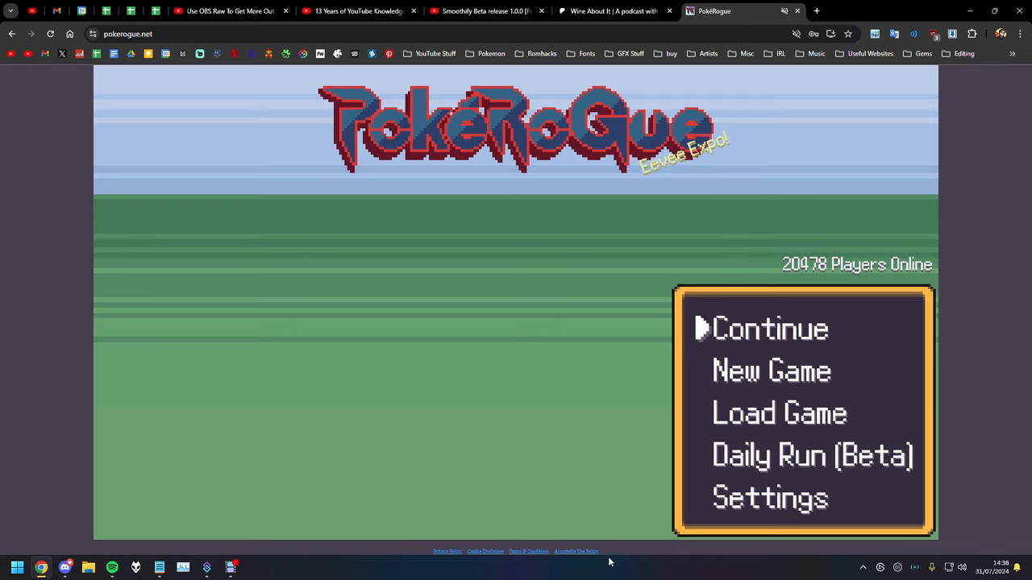
mouse_move(584, 368)
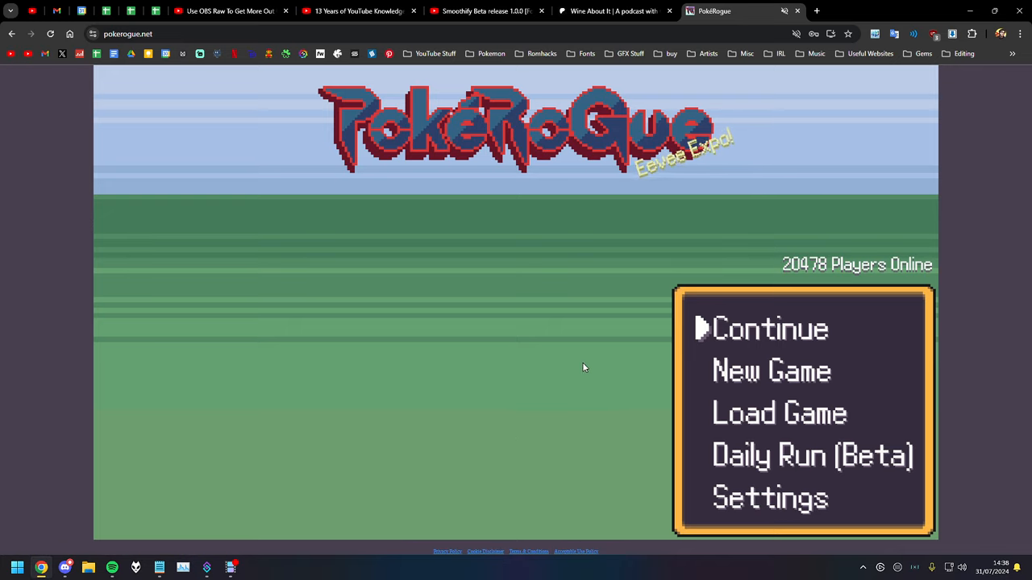
key("F11")
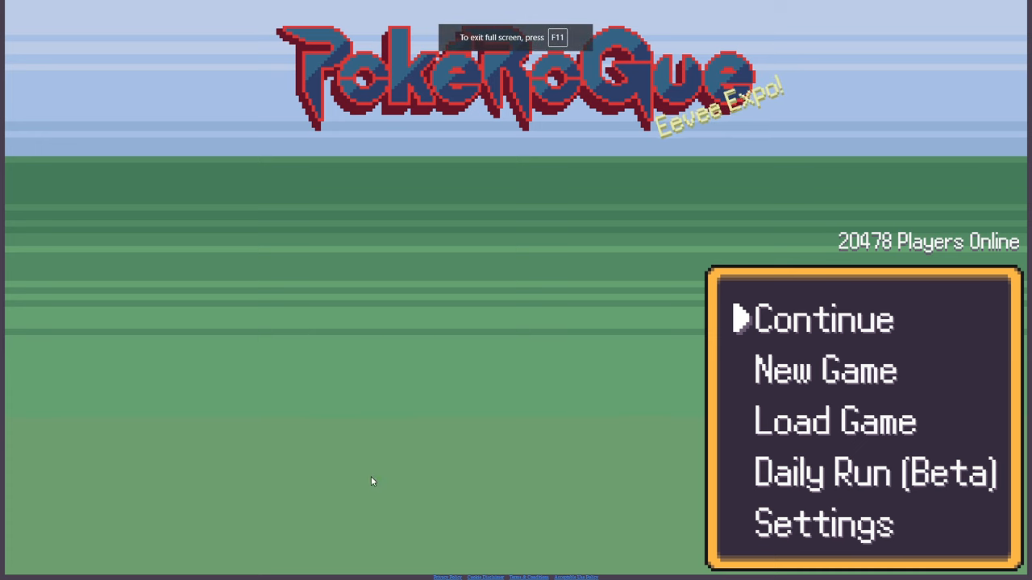
mouse_move(619, 573)
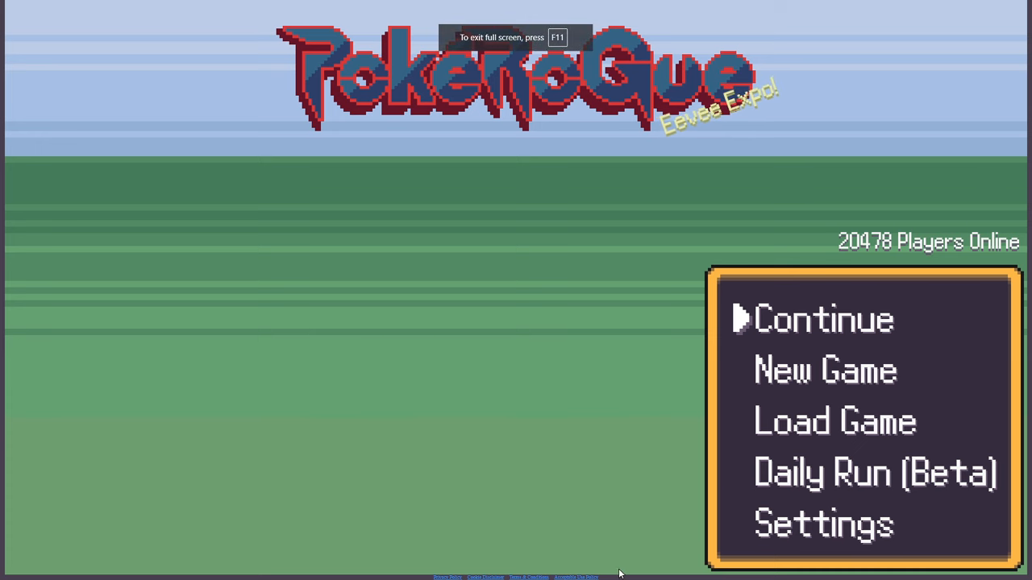
key("F11")
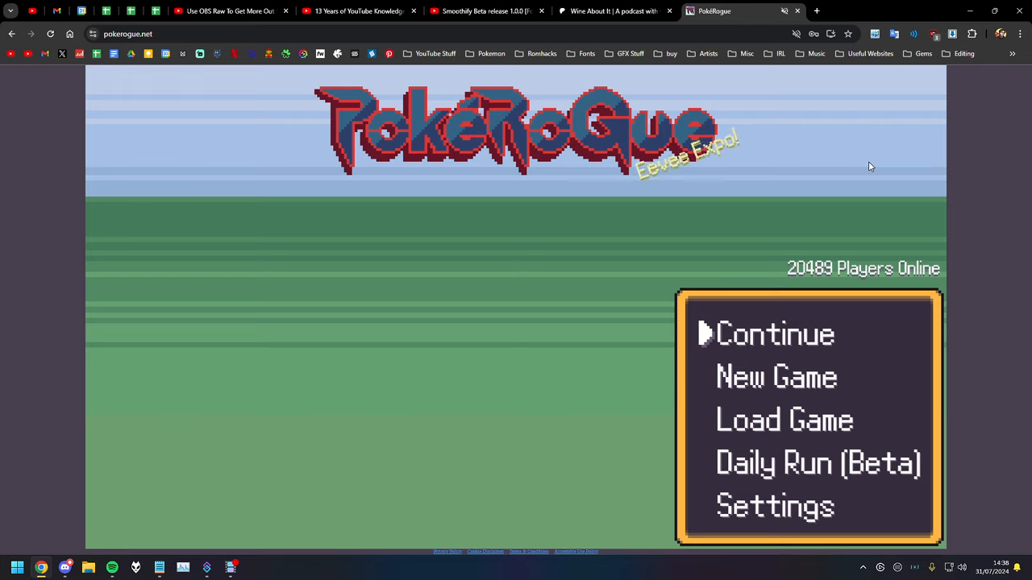
mouse_move(894, 109)
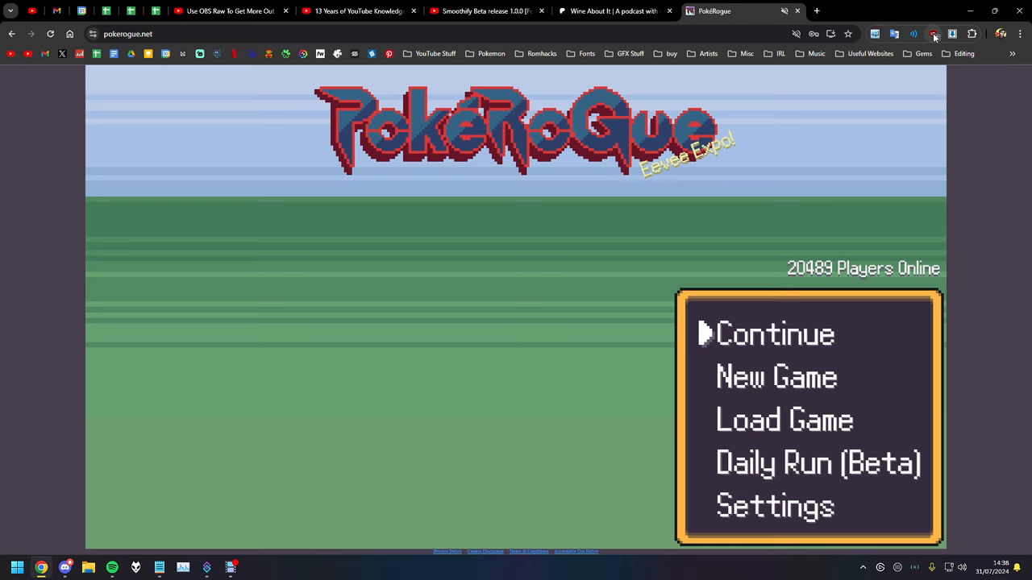
Step: Zap the footer policy links with uBlock Origin, then toggle full screen on and off
left_click(933, 34)
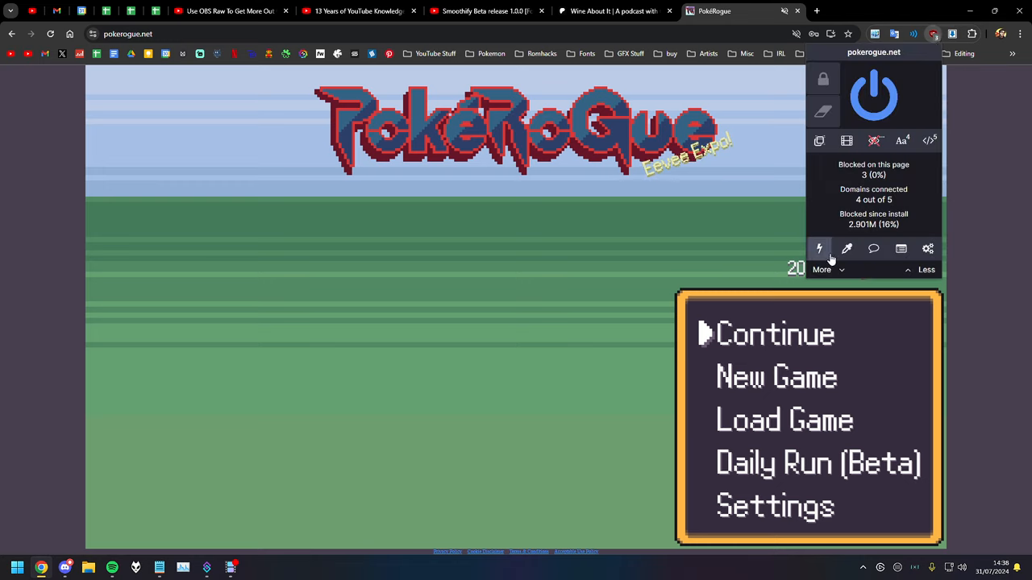
mouse_move(819, 249)
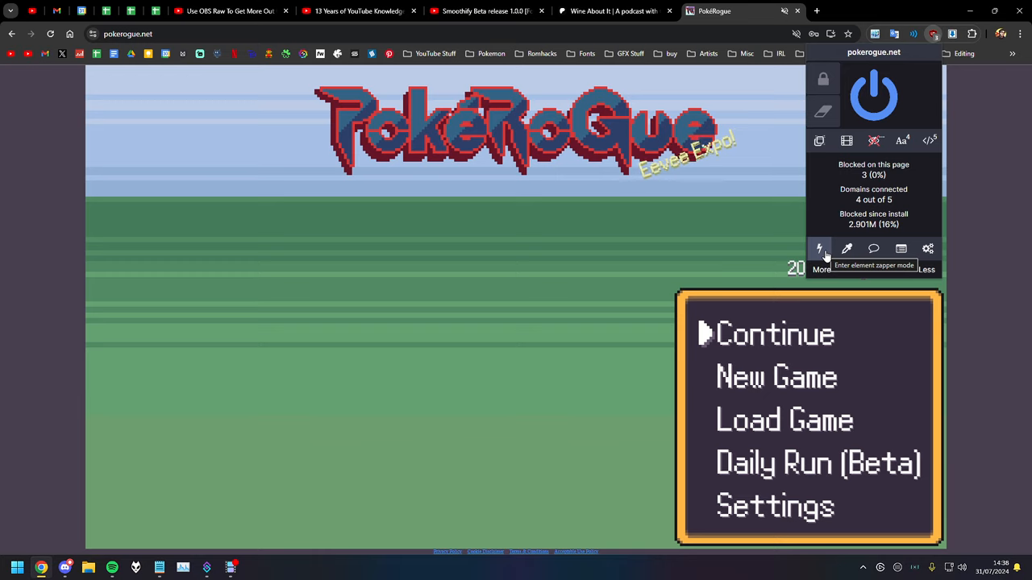
mouse_move(847, 248)
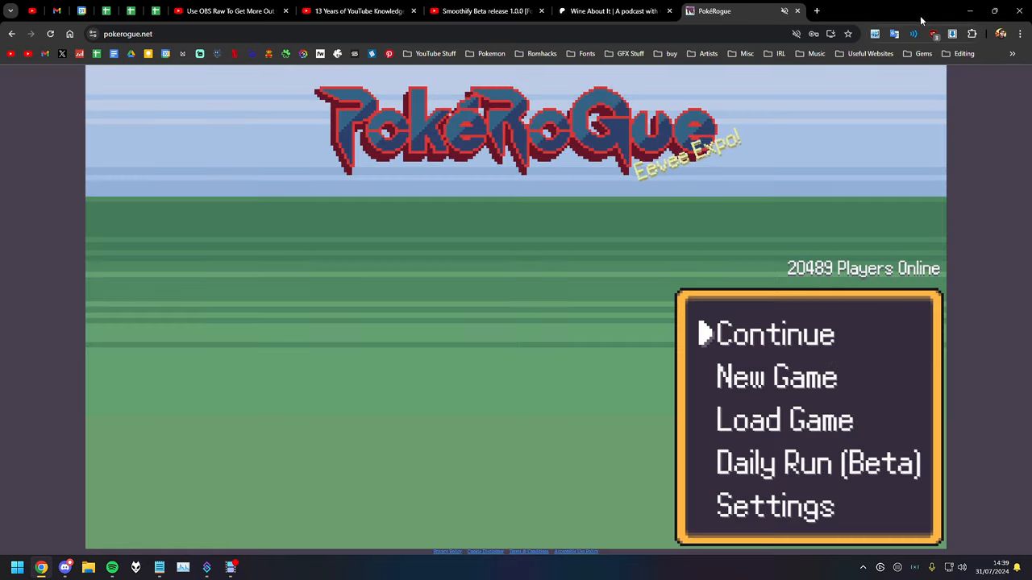
left_click(933, 33)
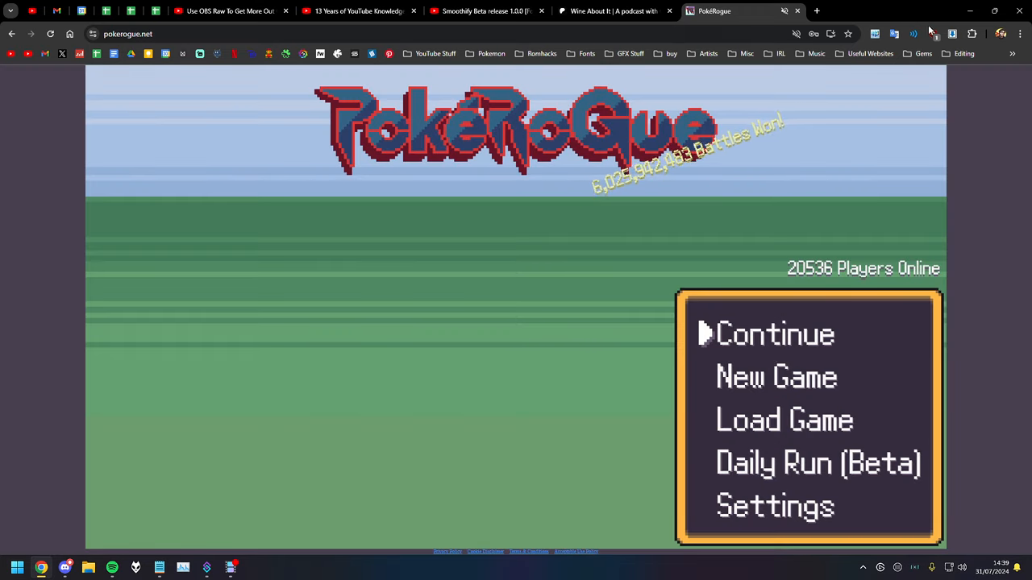
left_click(932, 33)
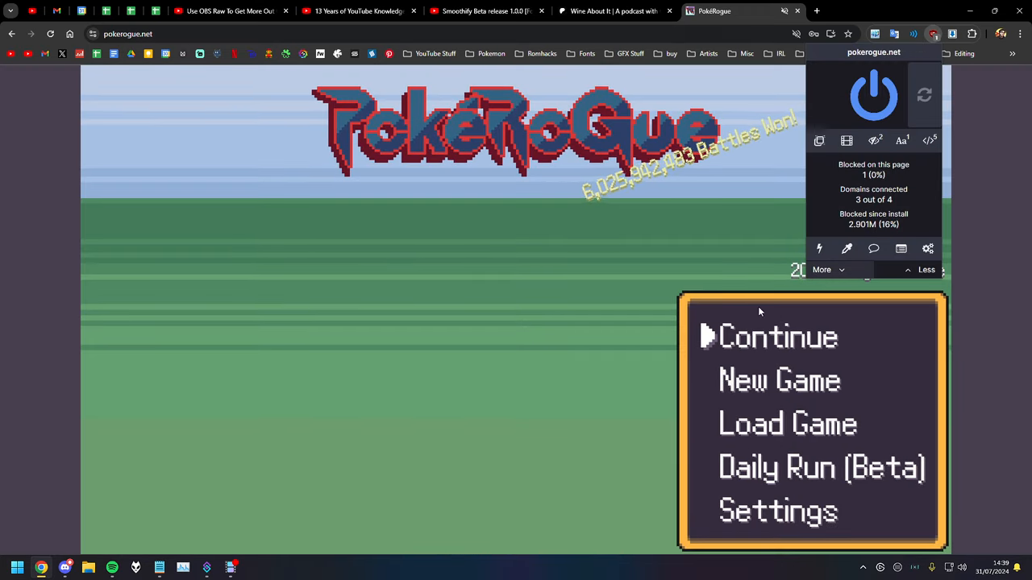
key("F11")
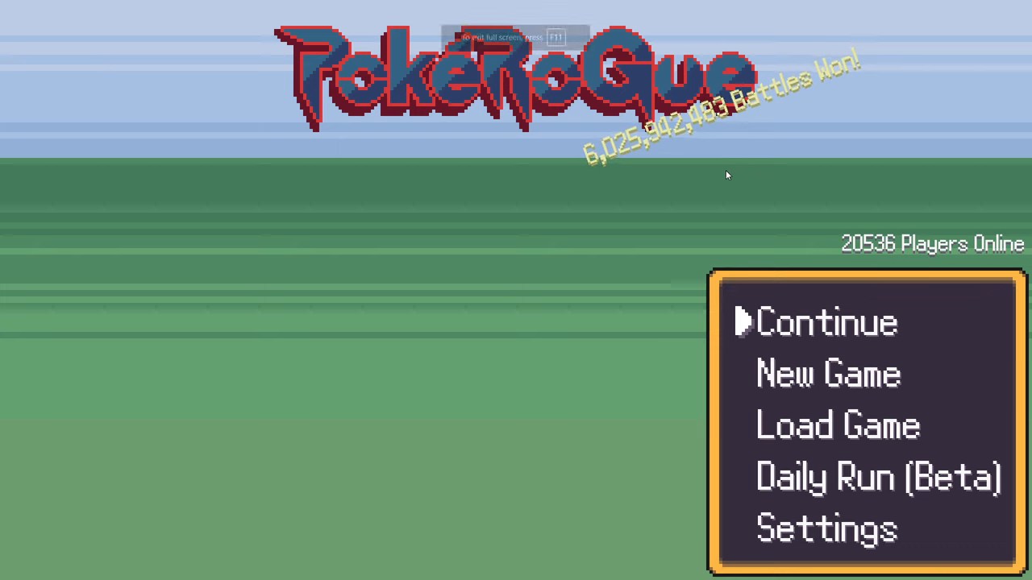
key("f11")
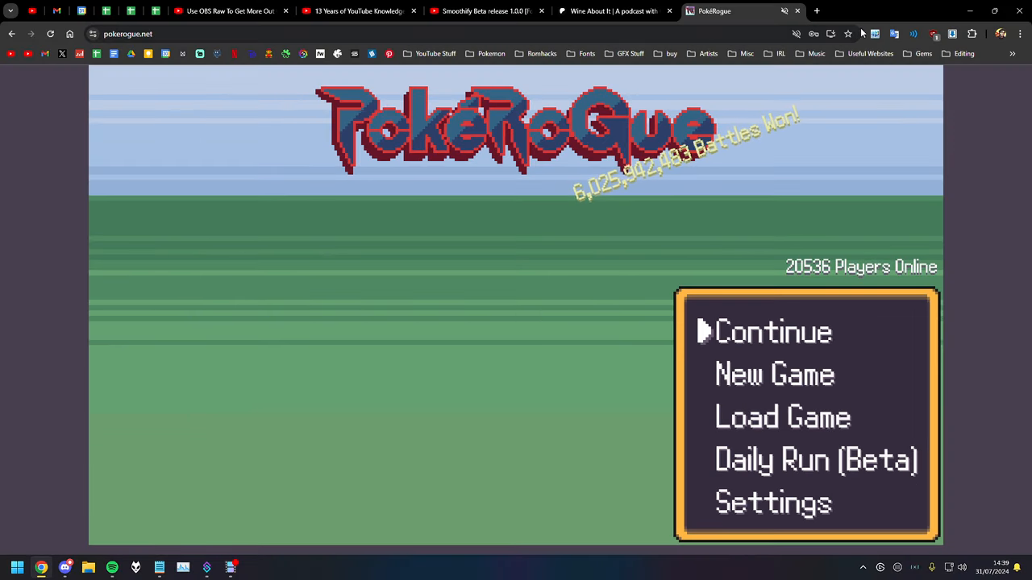
Step: Reopen and close the uBlock Origin panel, still reporting 1 request blocked
left_click(933, 34)
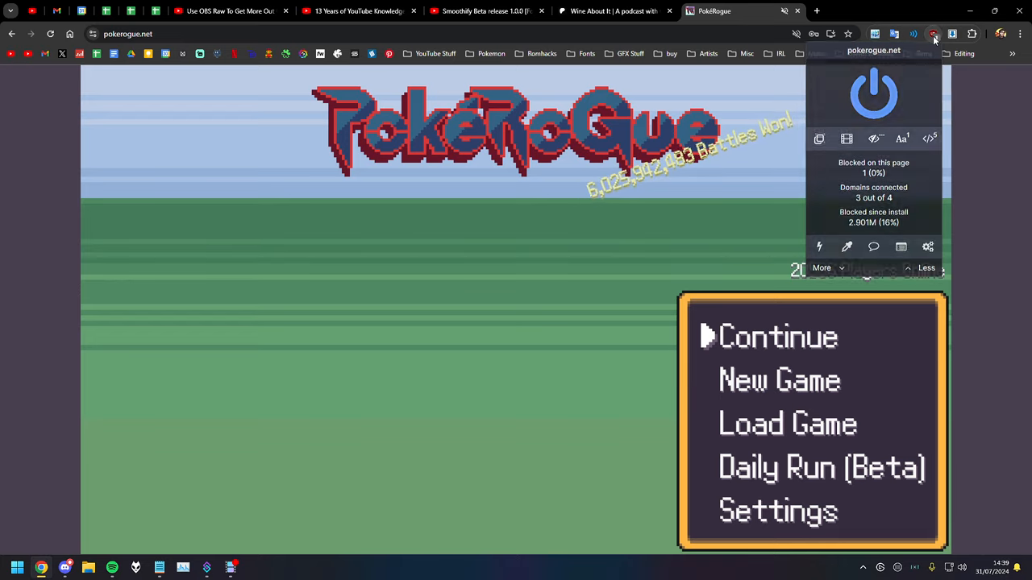
left_click(933, 34)
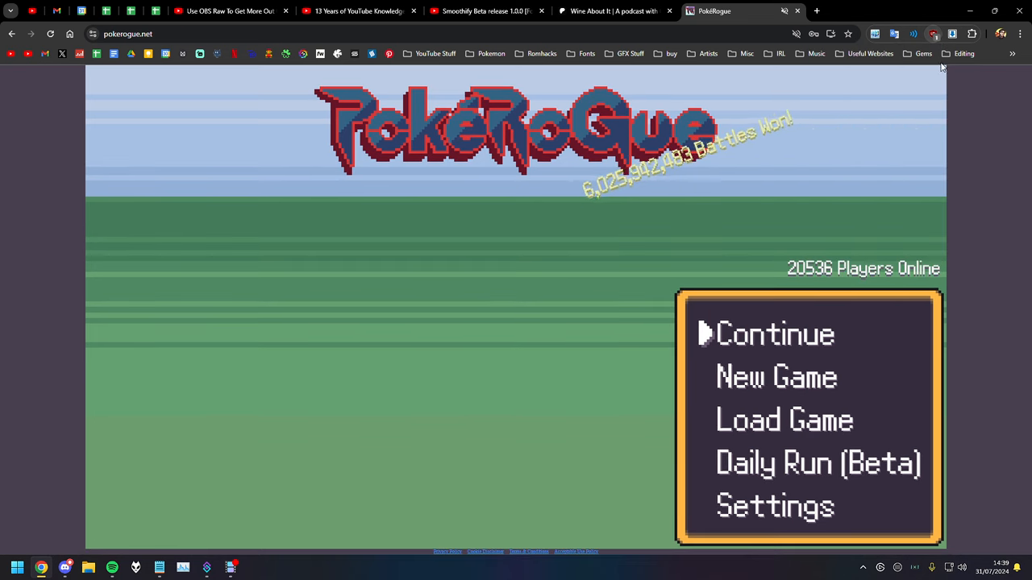
Step: Save Stylish style 'tnc links bye bye' with #tnc-links { display: none !important; }
left_click(933, 33)
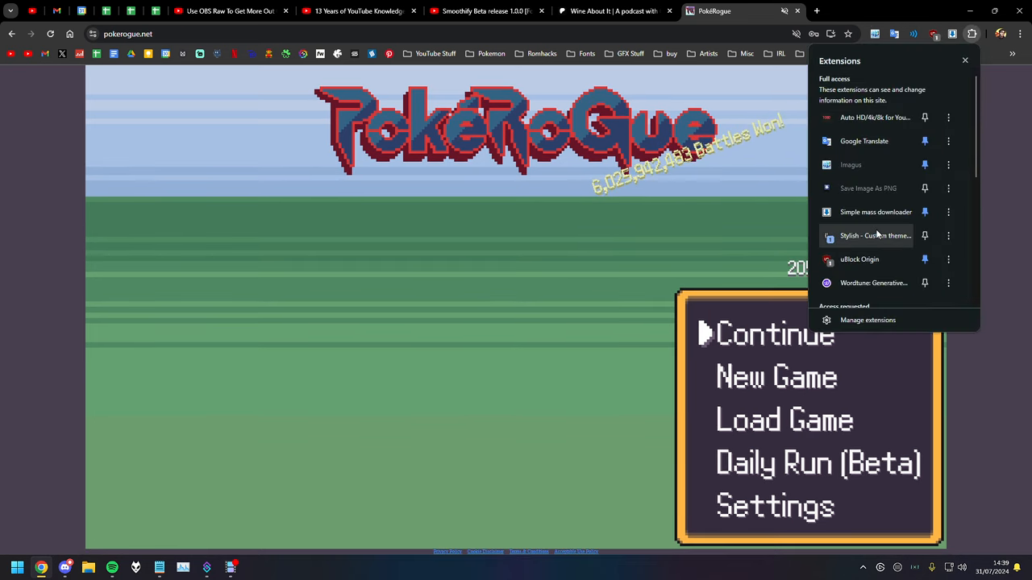
left_click(875, 235)
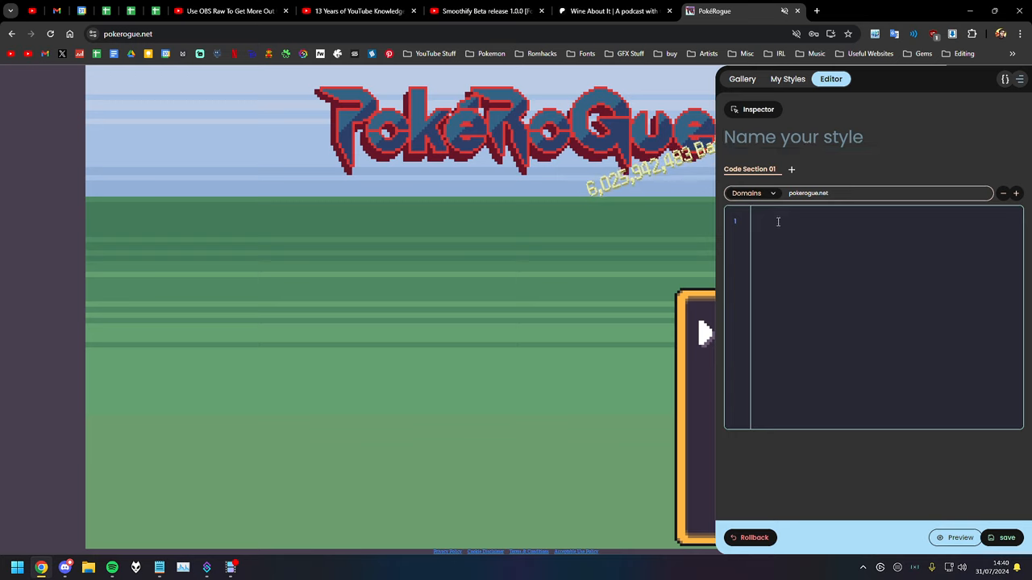
type("#tnc-links { display: none !important; }")
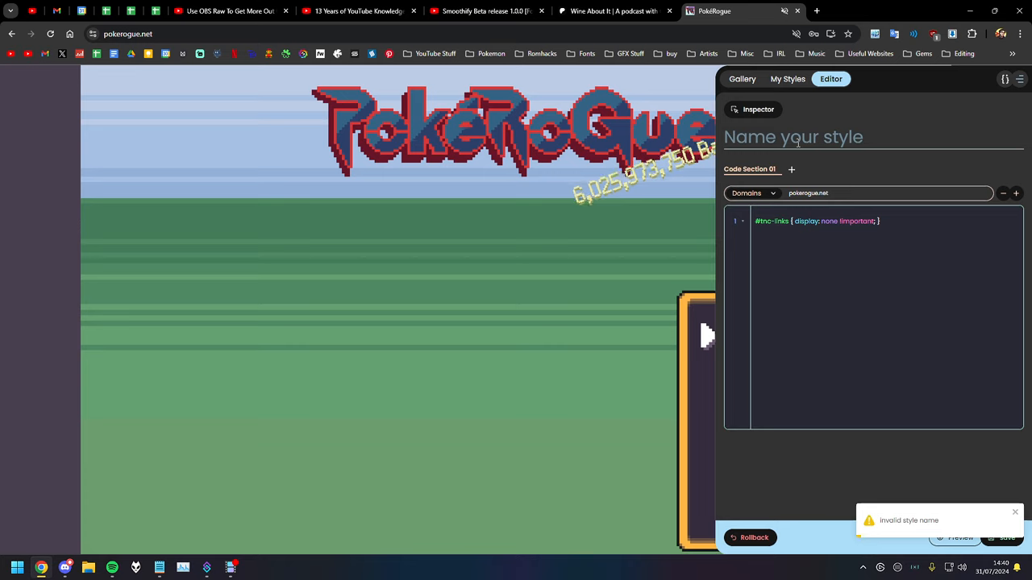
type("tnc links b")
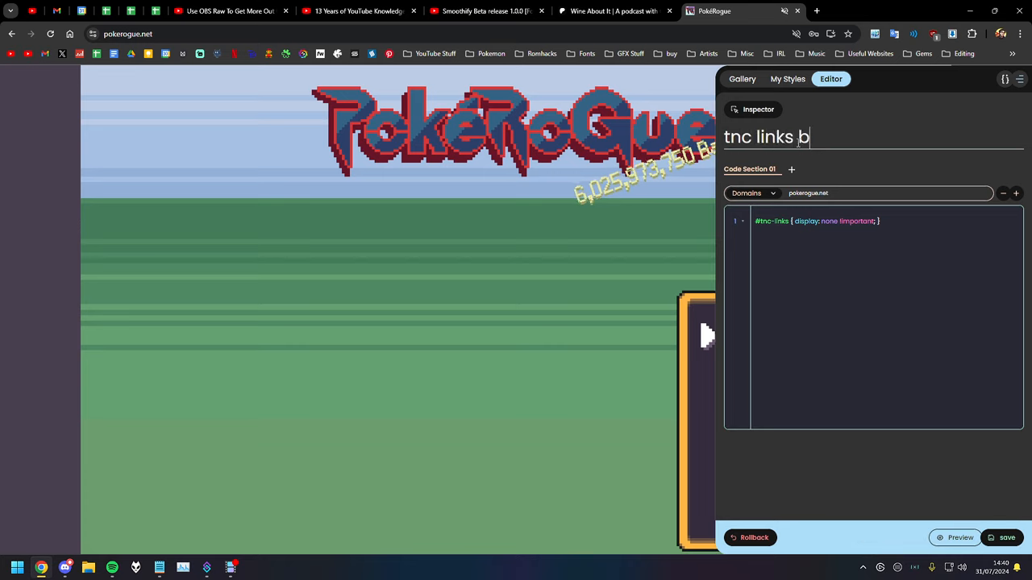
type("ye bye")
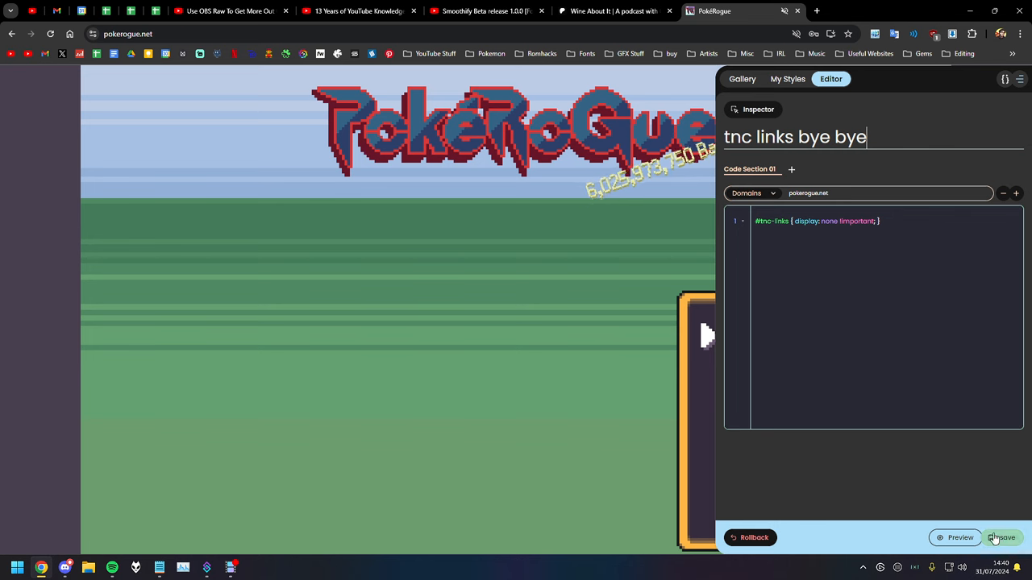
left_click(1002, 538)
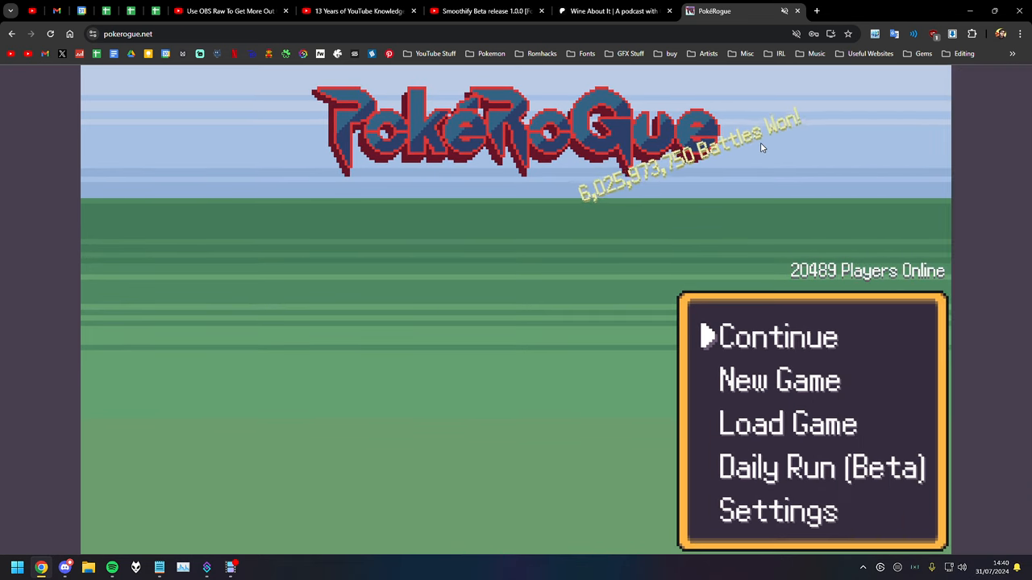
mouse_move(734, 159)
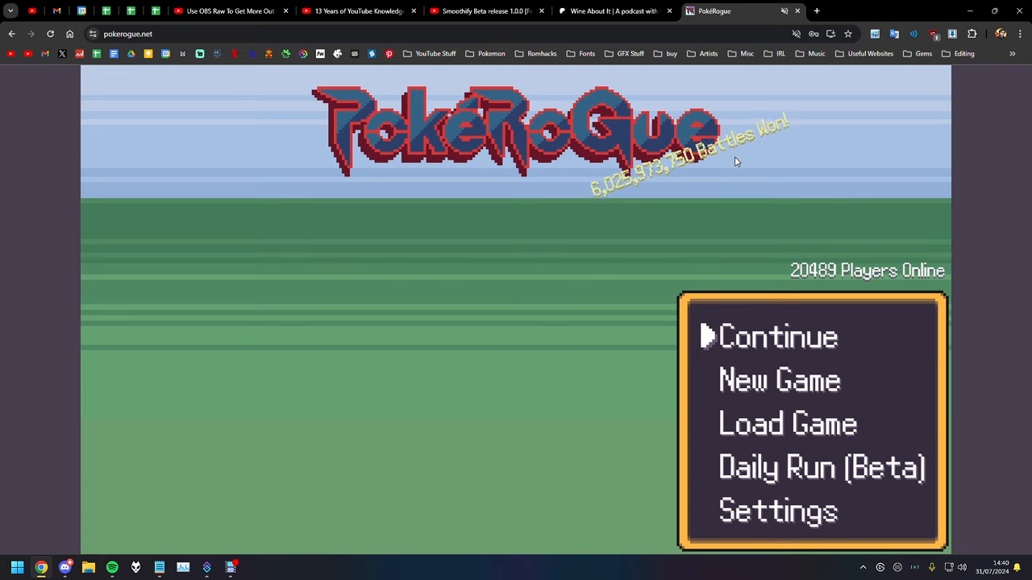
key("f11")
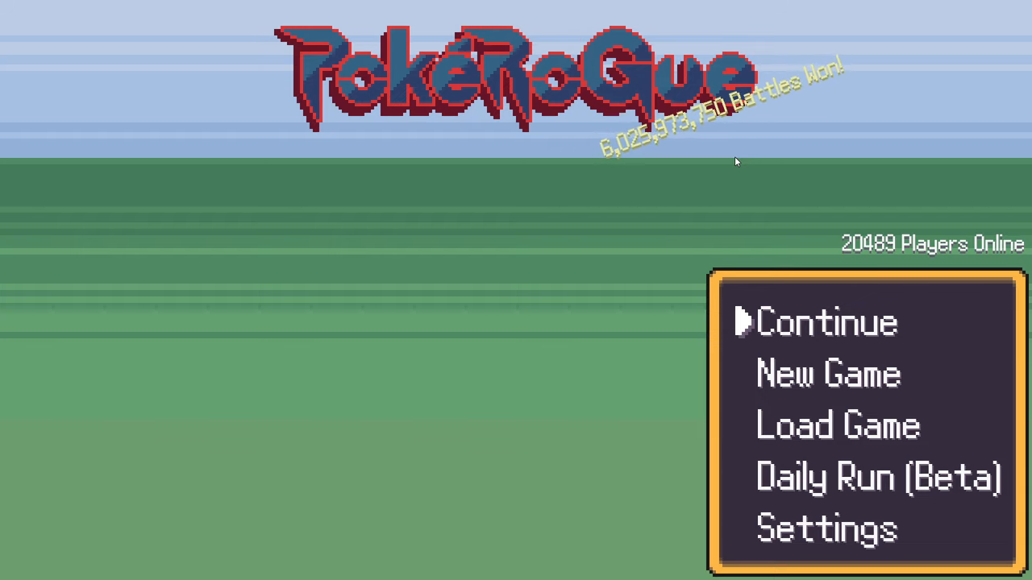
mouse_move(540, 216)
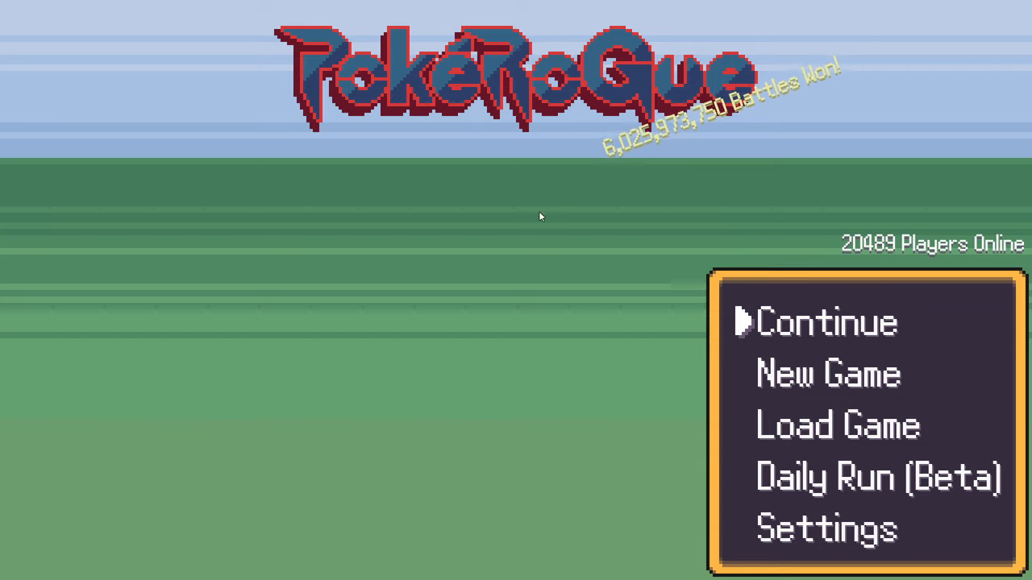
mouse_move(753, 337)
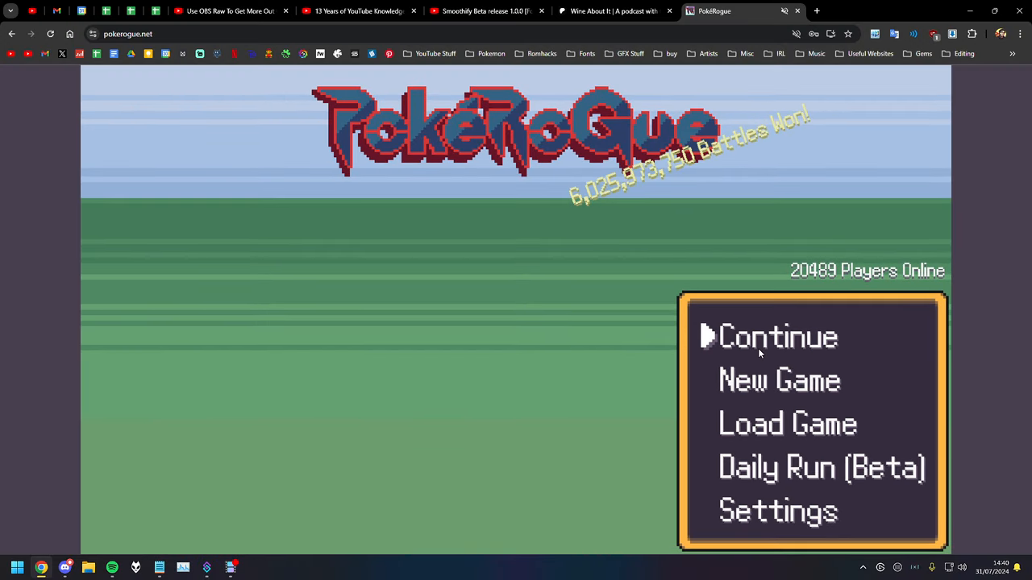
mouse_move(895, 192)
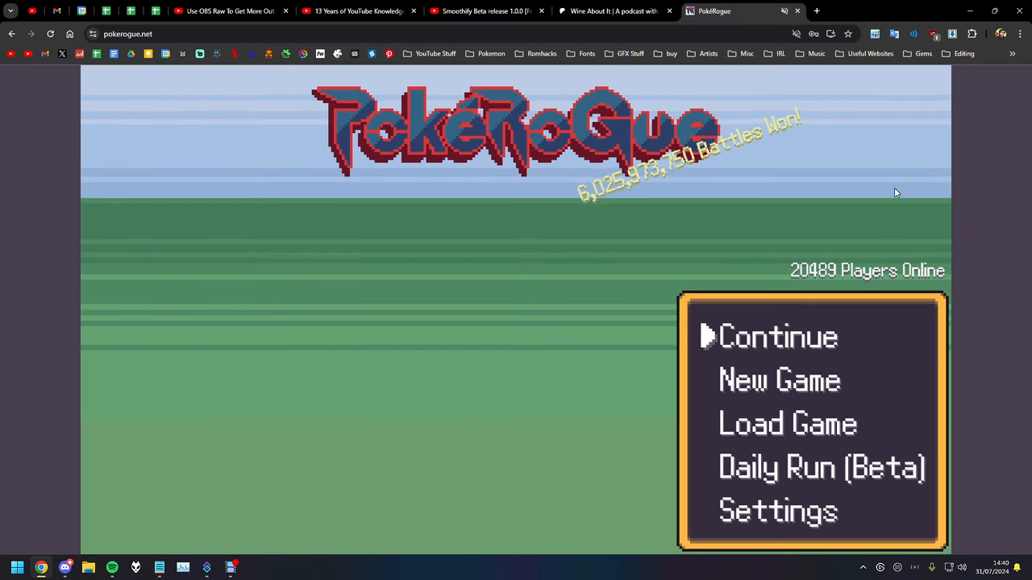